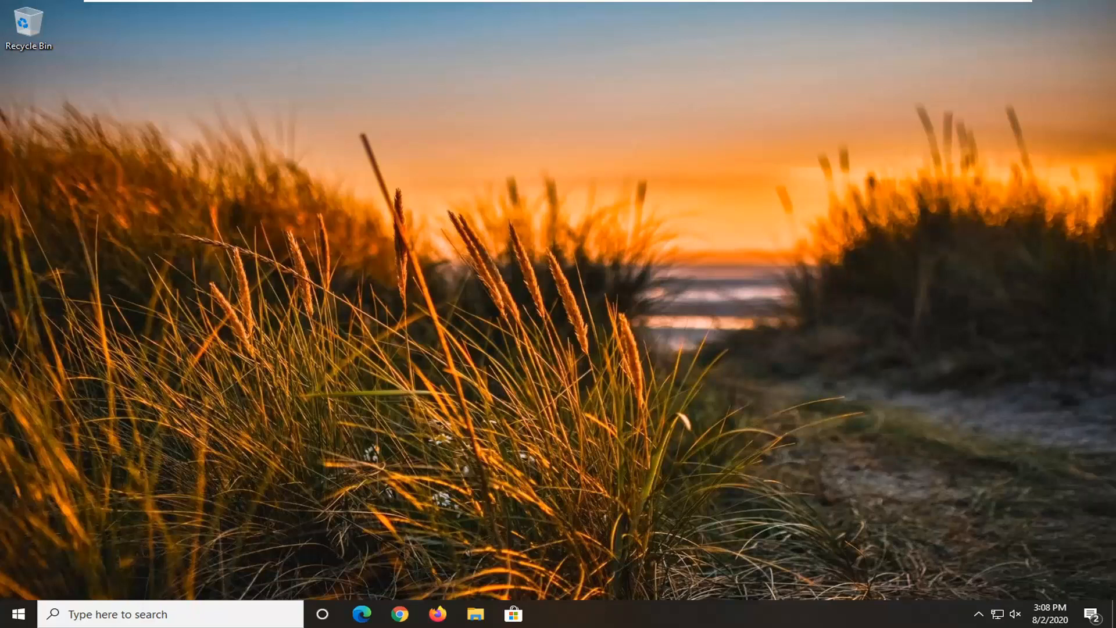
pyautogui.moveTo(603, 322)
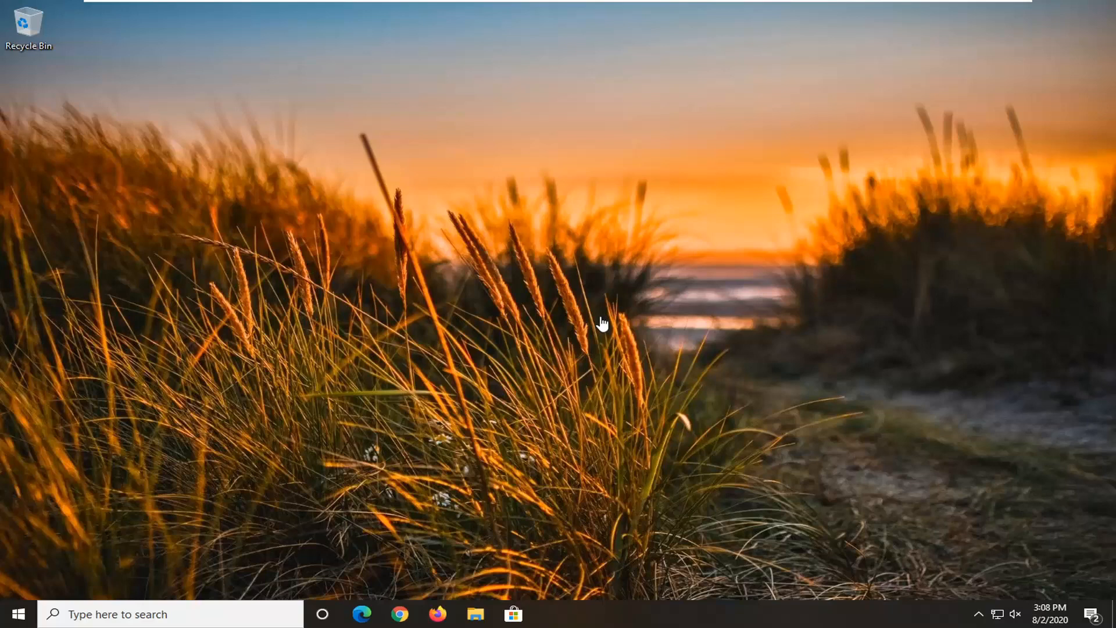
pyautogui.moveTo(7, 623)
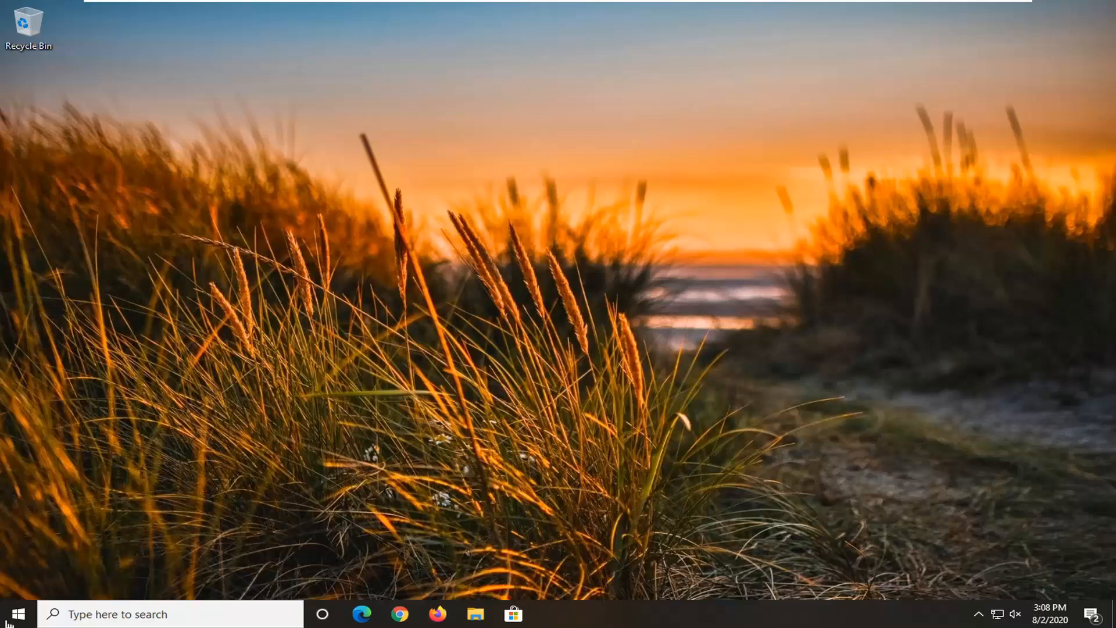
# - Search the Start menu for 'file explorer' so File Explorer appears as the best match
pyautogui.click(12, 614)
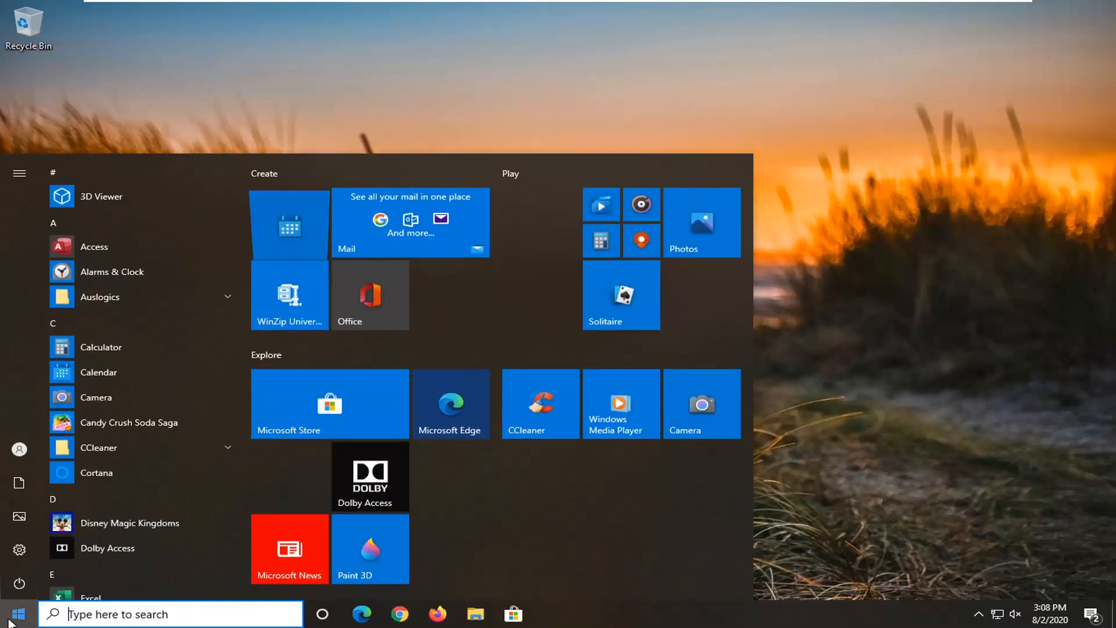
pyautogui.write('file explorer')
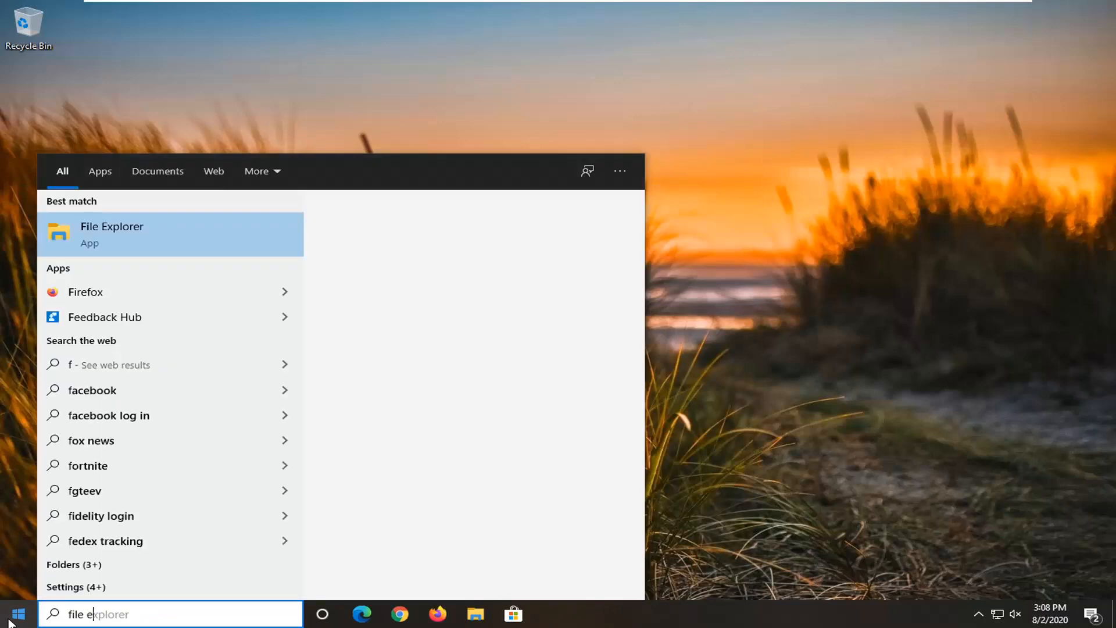
pyautogui.write('rer')
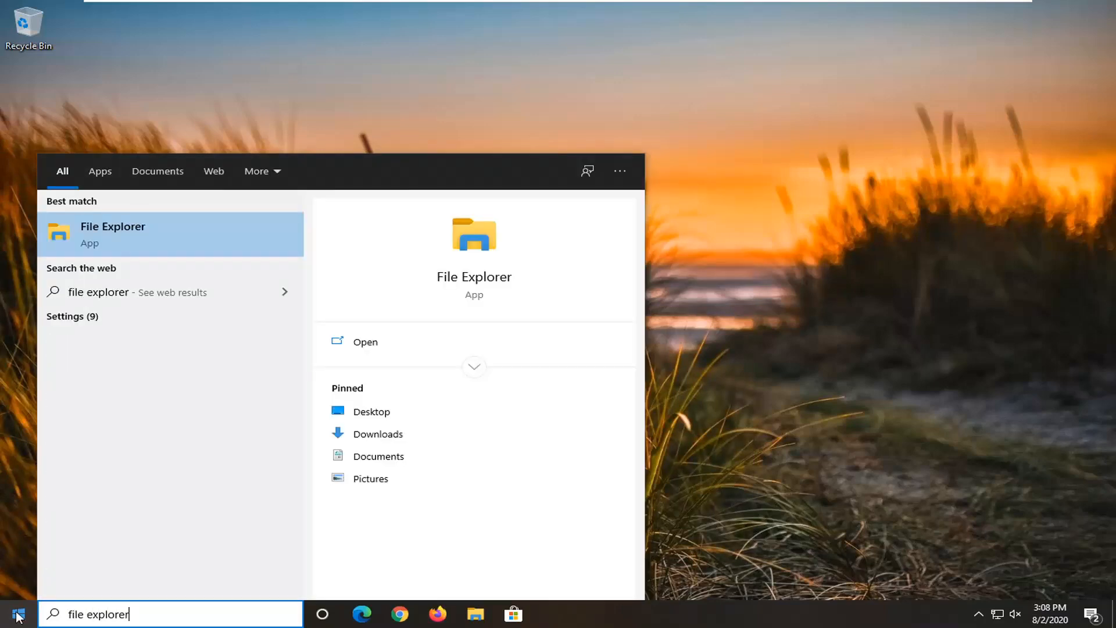
pyautogui.moveTo(198, 236)
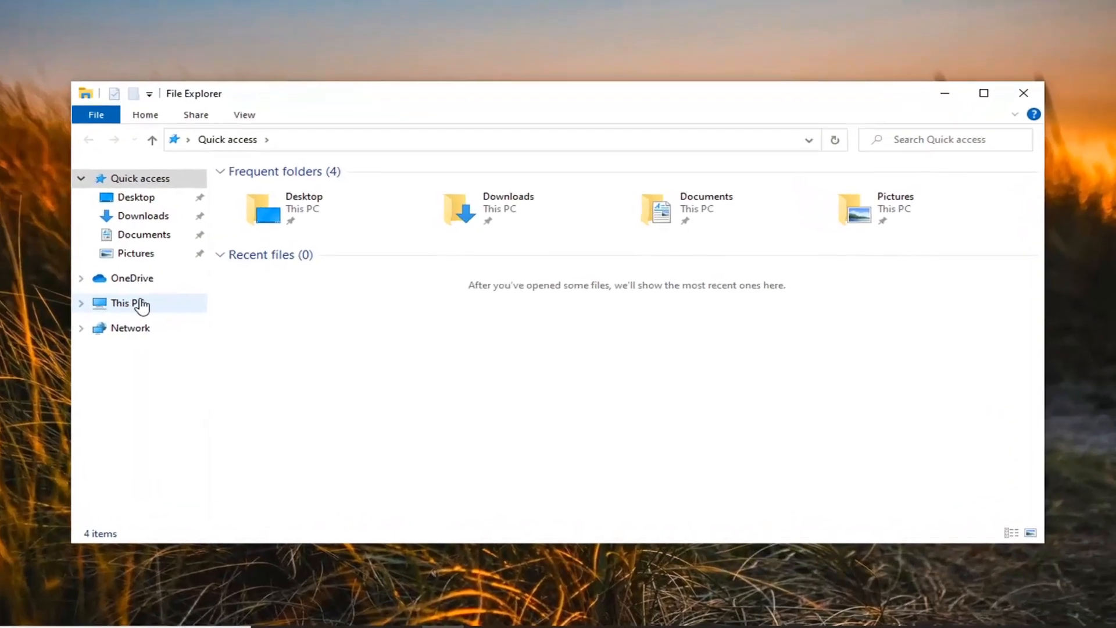
# - Browse from This PC into C:\Program Files\Microsoft
pyautogui.click(130, 302)
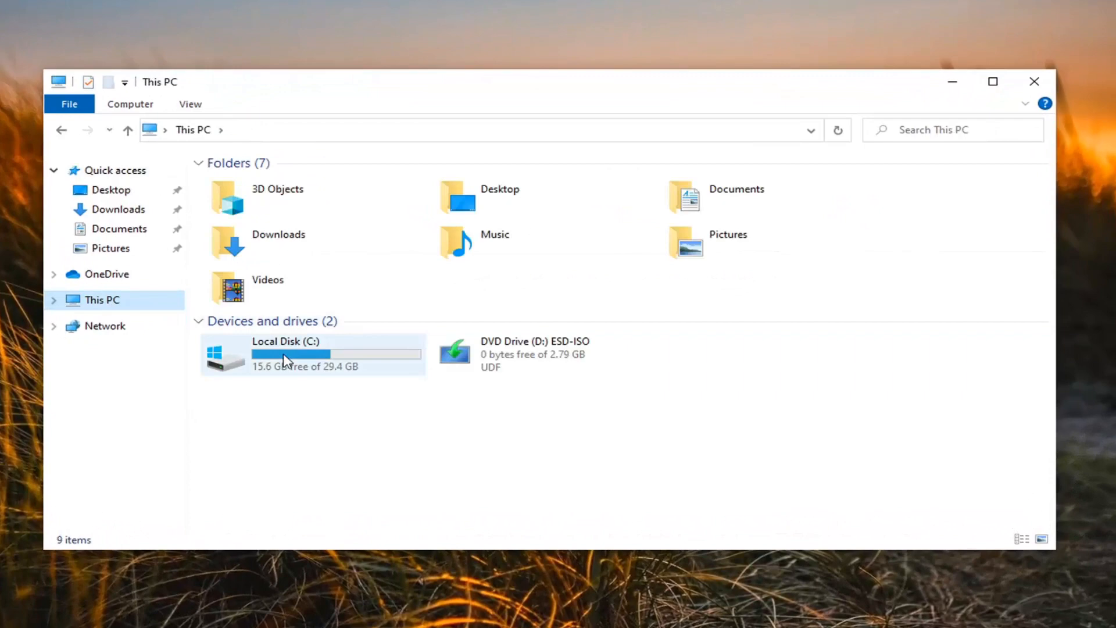
pyautogui.moveTo(309, 358)
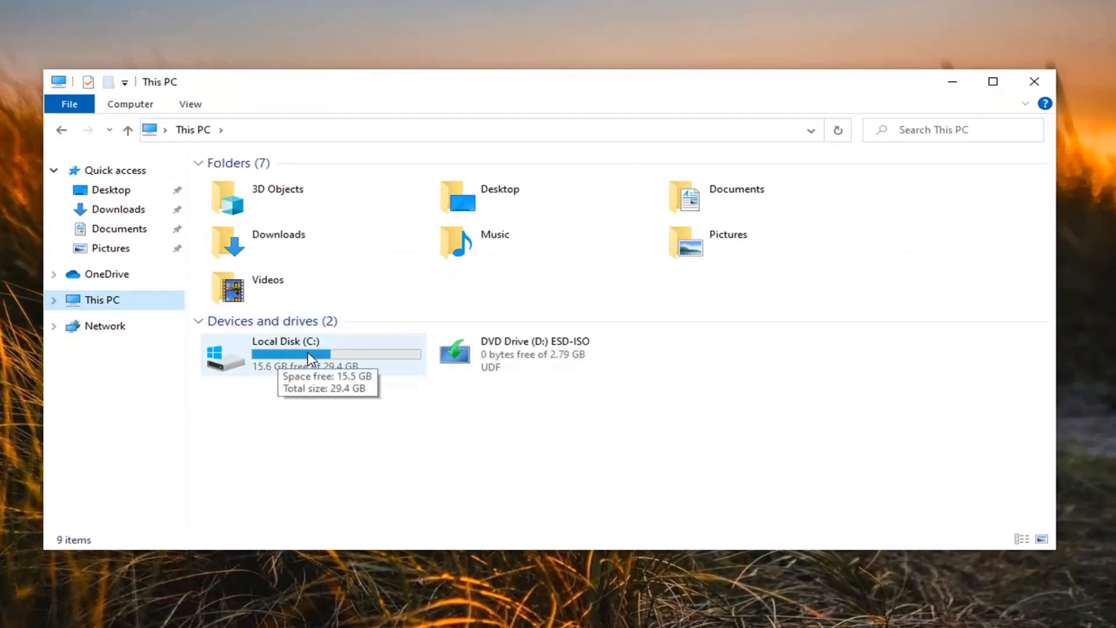
pyautogui.moveTo(217, 358)
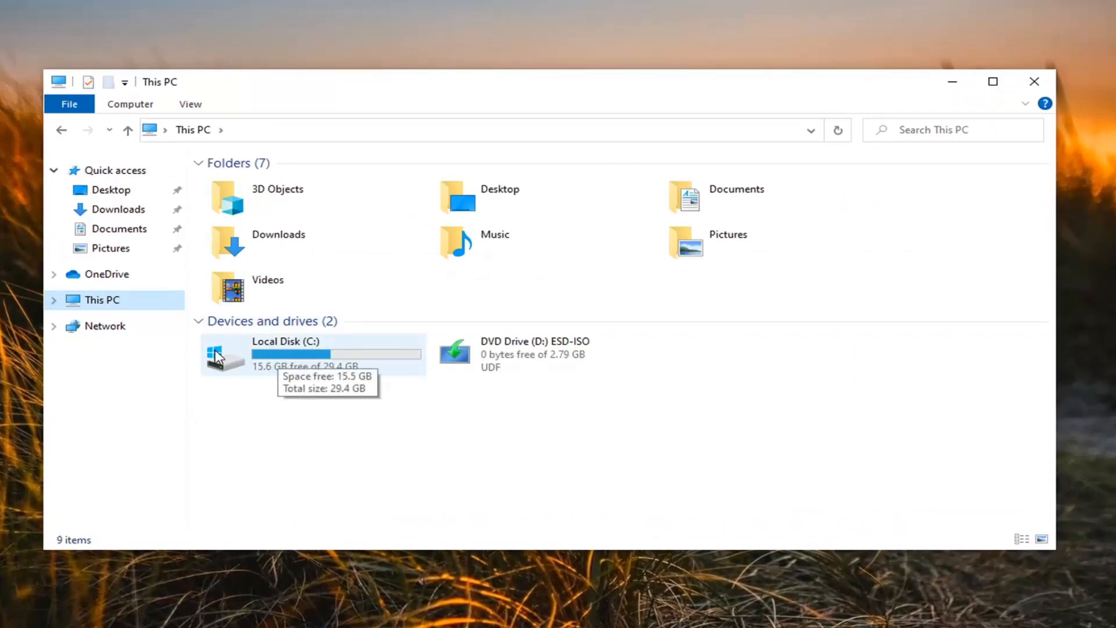
pyautogui.moveTo(256, 363)
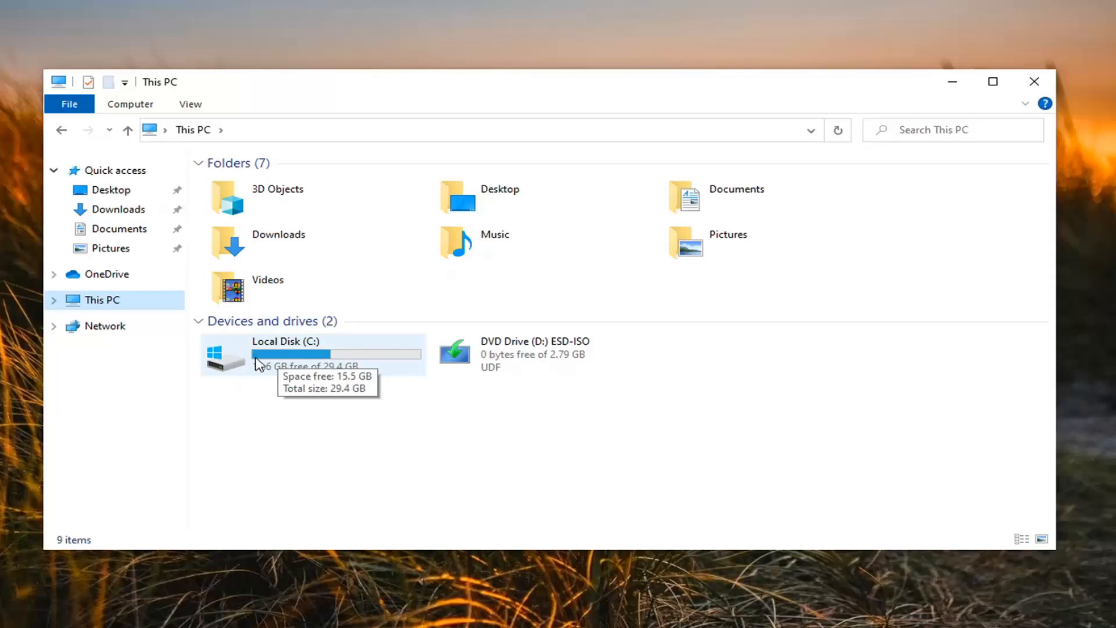
pyautogui.doubleClick(281, 353)
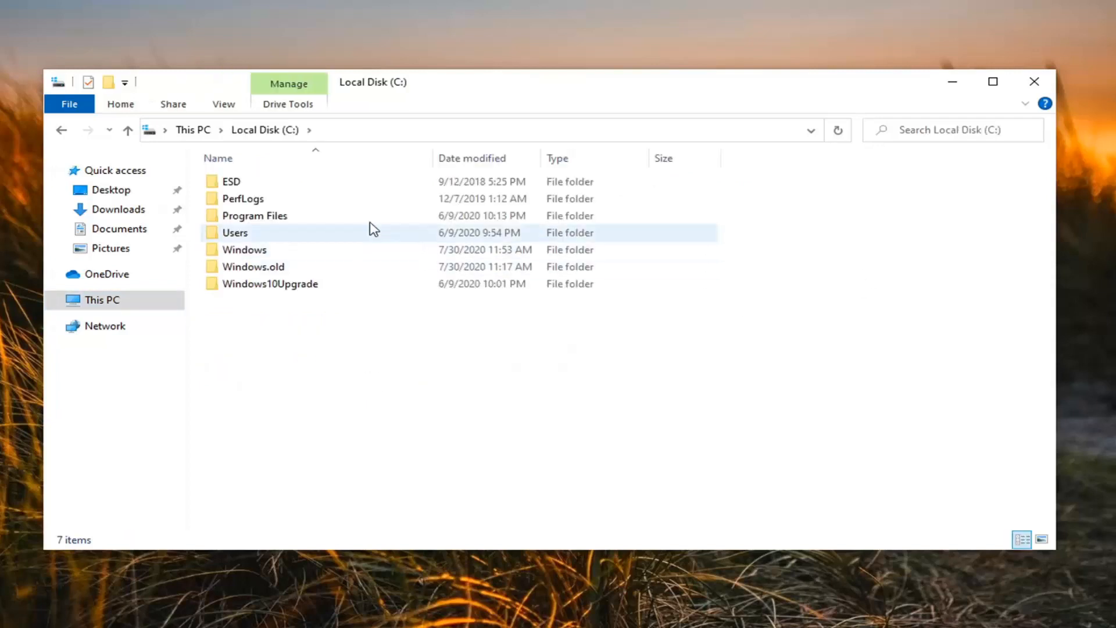
pyautogui.moveTo(295, 216)
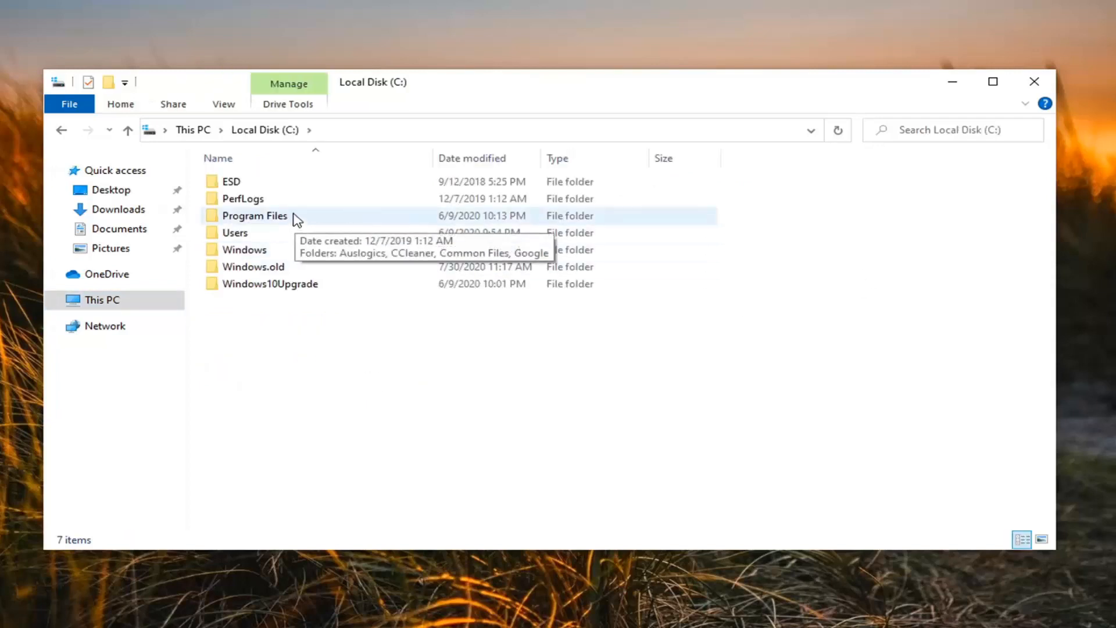
pyautogui.doubleClick(255, 217)
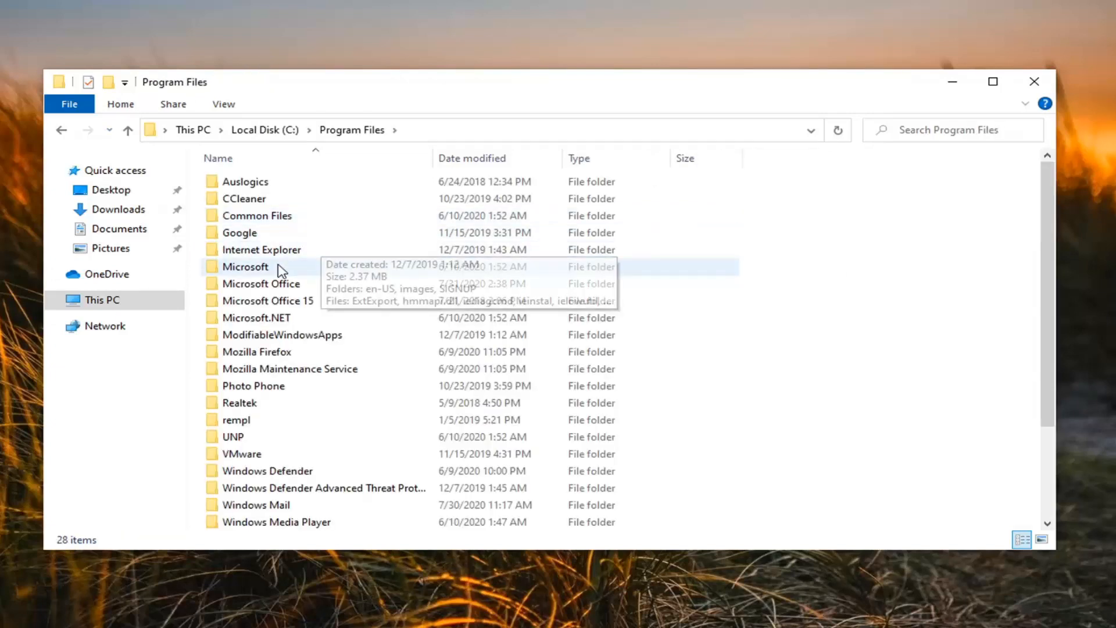
pyautogui.doubleClick(246, 267)
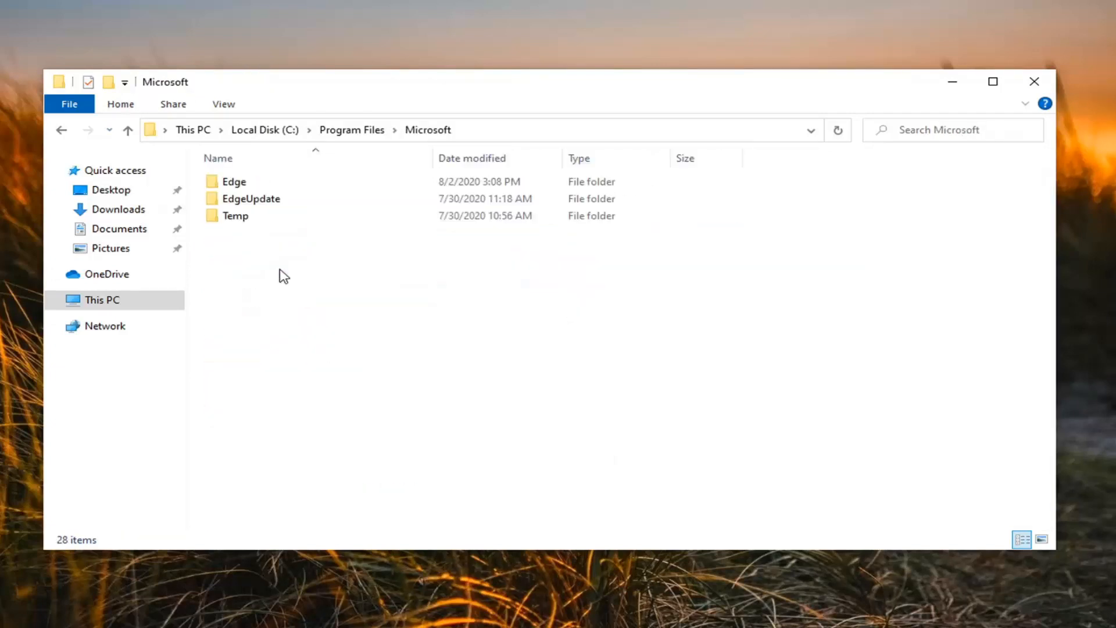
# - Enter Edge's Application folder and select the version-numbered folder inside it
pyautogui.click(234, 181)
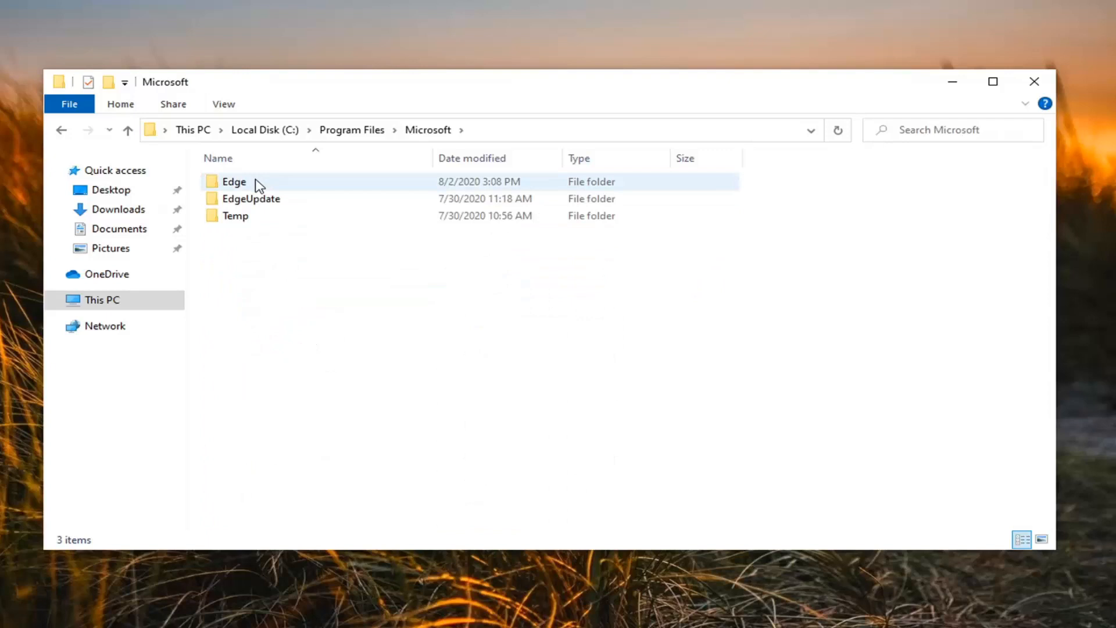
pyautogui.doubleClick(234, 181)
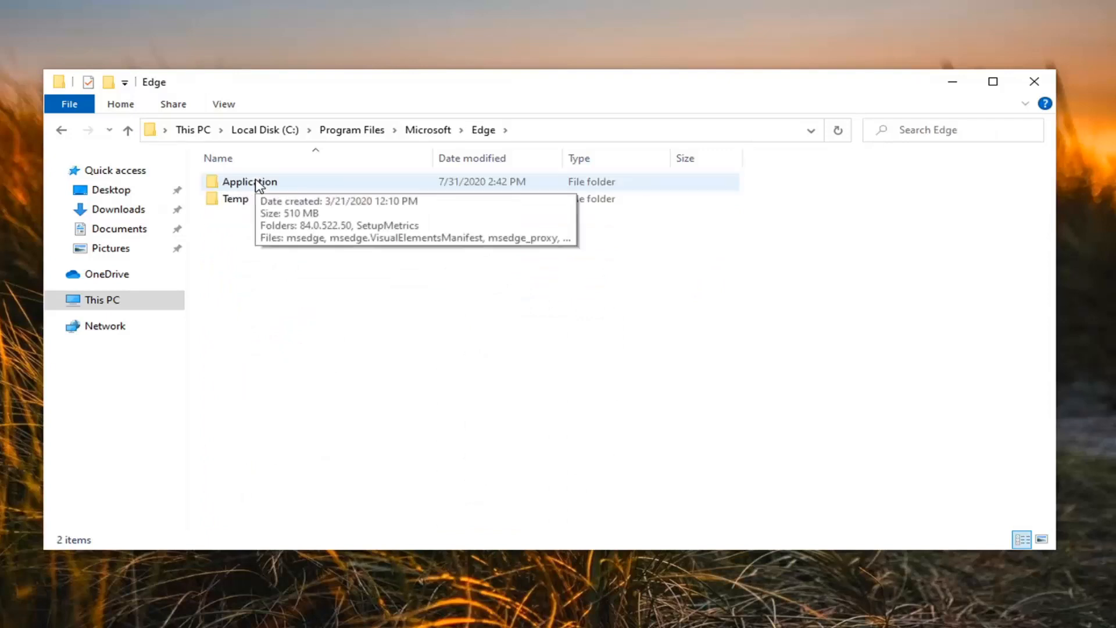
pyautogui.doubleClick(249, 182)
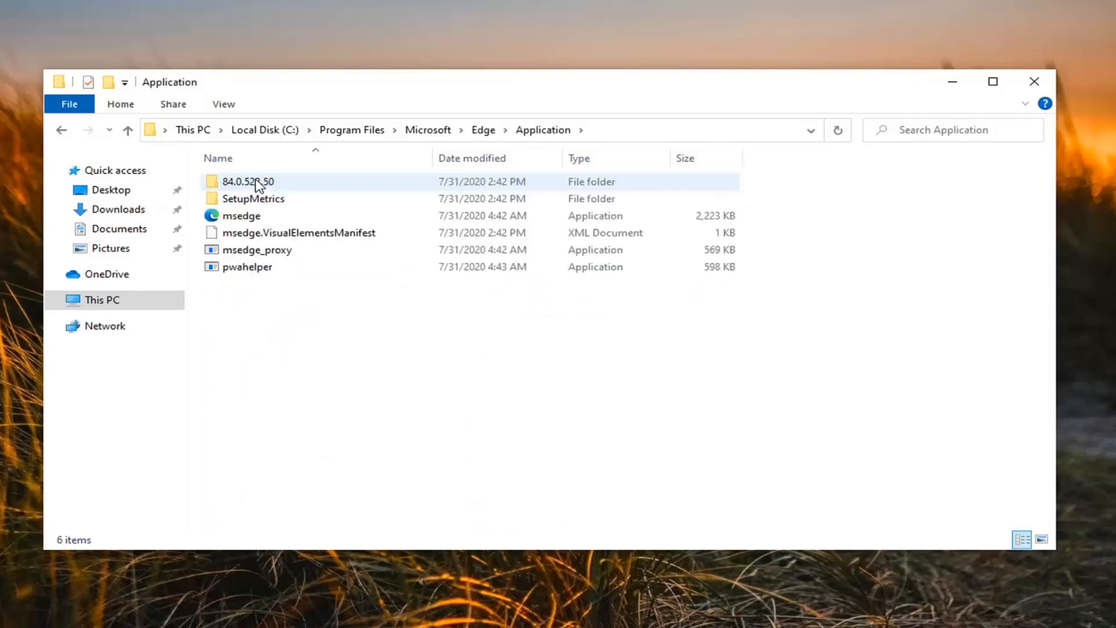
pyautogui.click(253, 199)
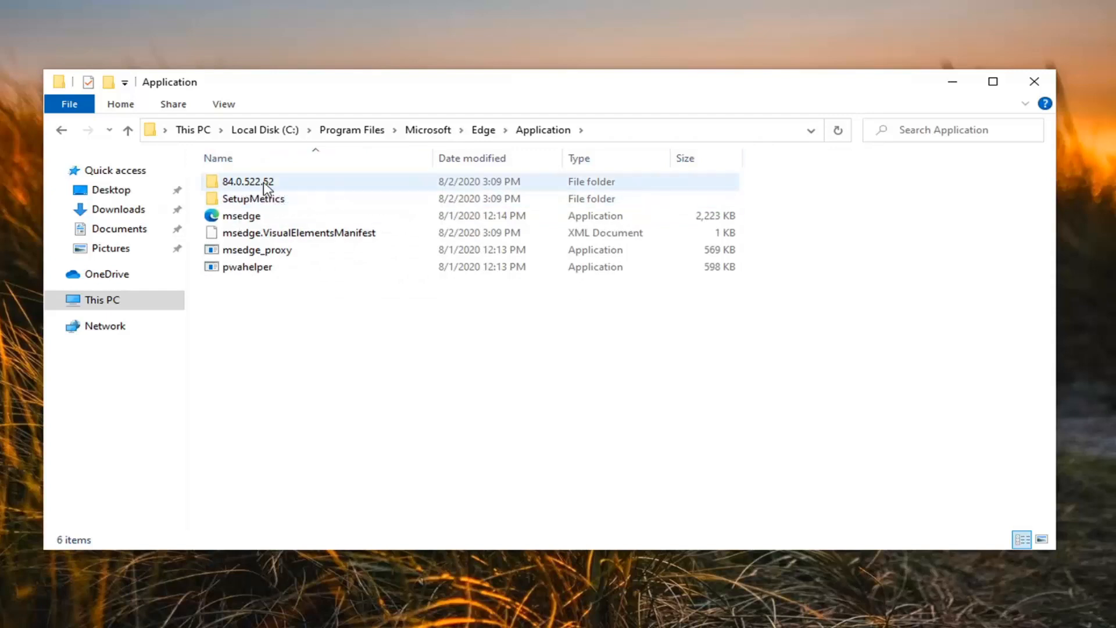
pyautogui.moveTo(248, 181)
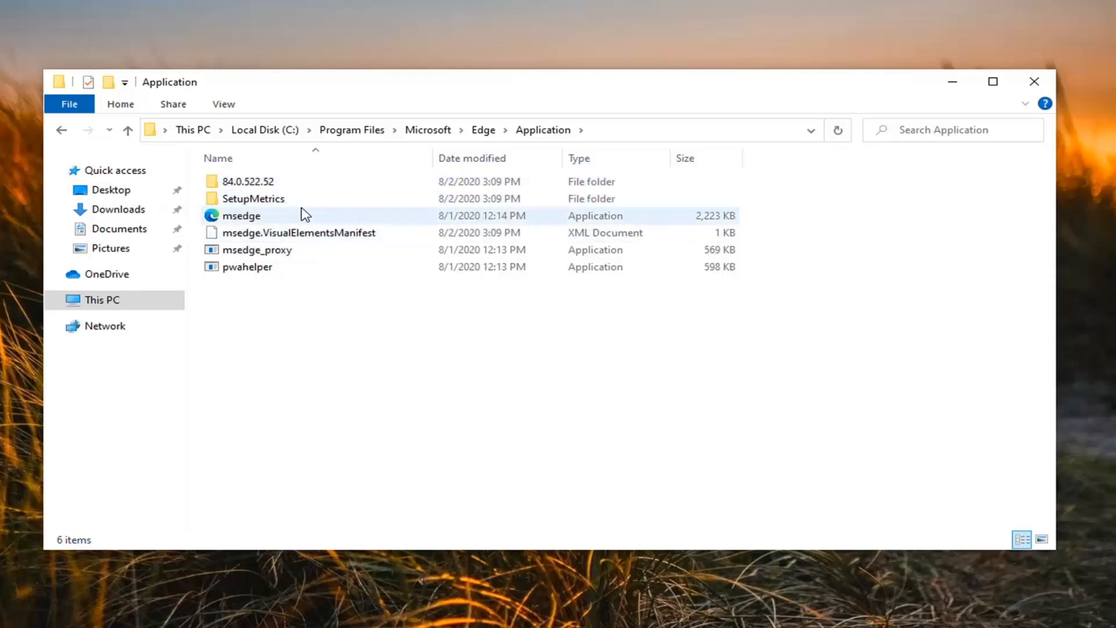
pyautogui.click(247, 181)
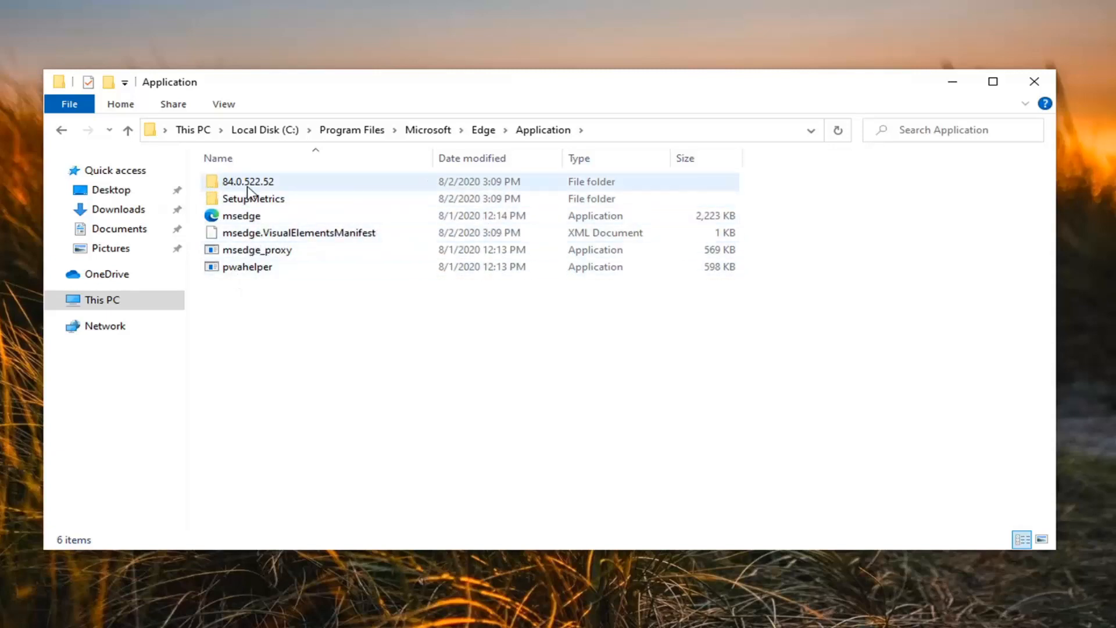
# - Enter the 84.0.522.52 version folder and its Installer subfolder
pyautogui.doubleClick(246, 181)
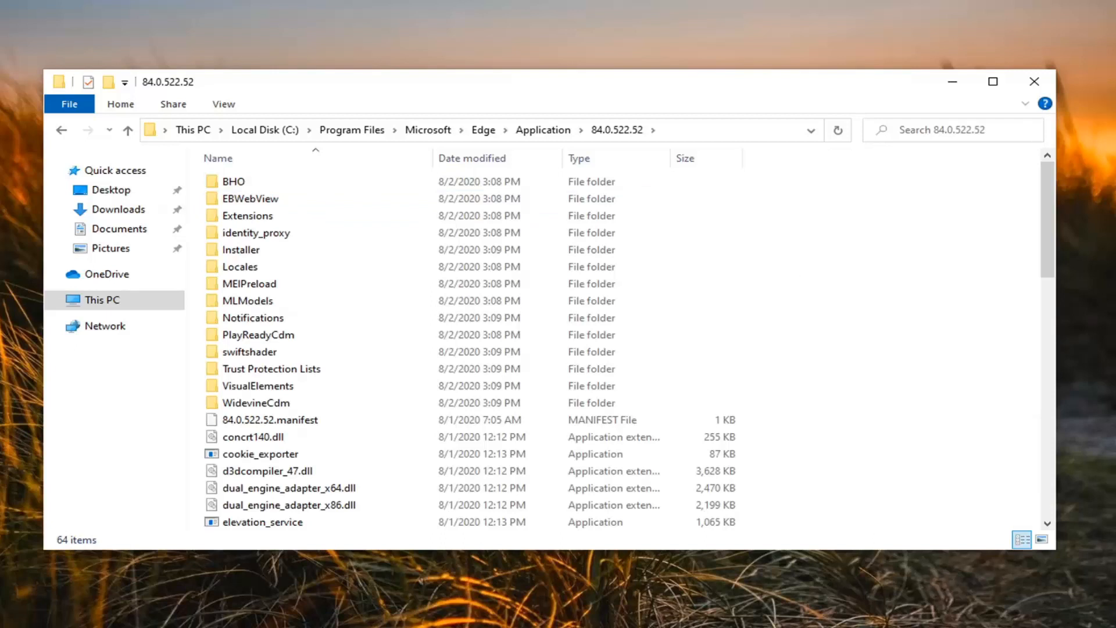
pyautogui.moveTo(255, 233)
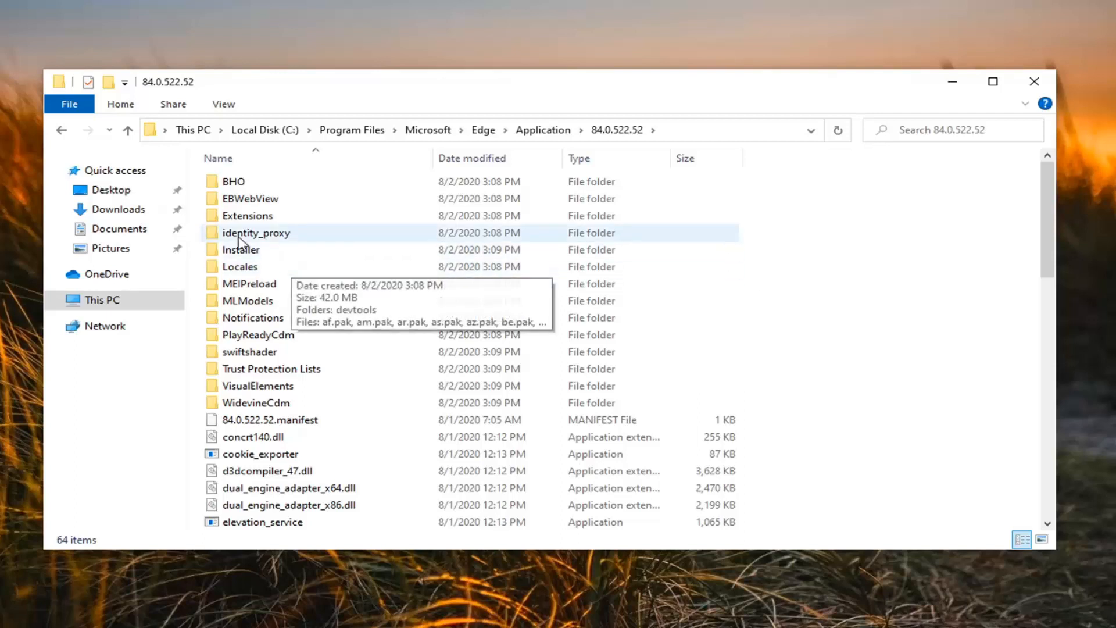
pyautogui.doubleClick(240, 249)
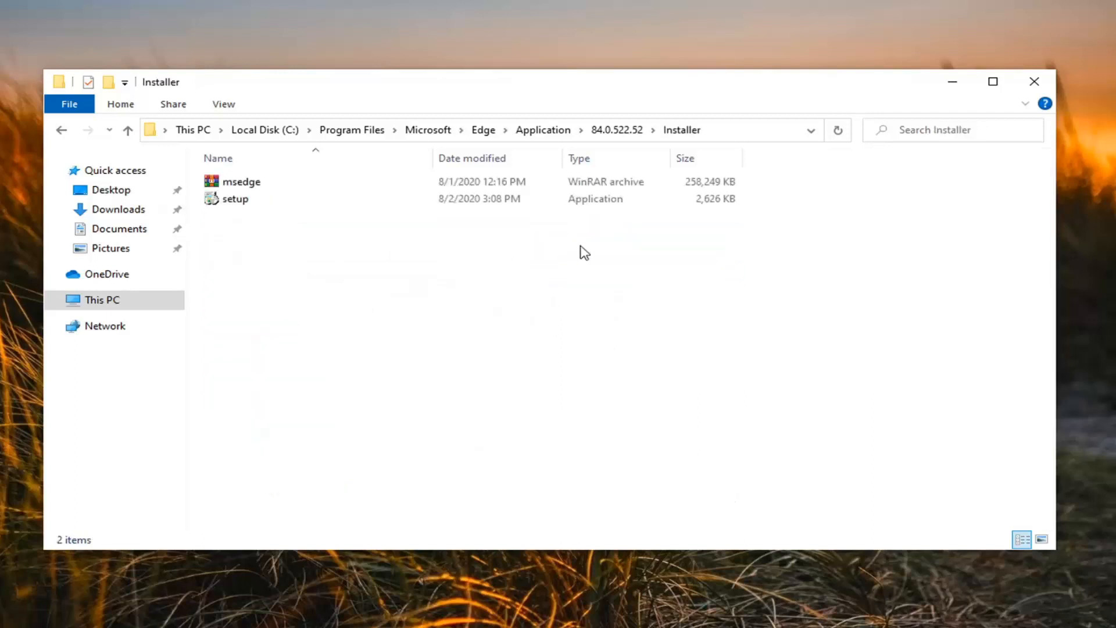
pyautogui.moveTo(191, 129)
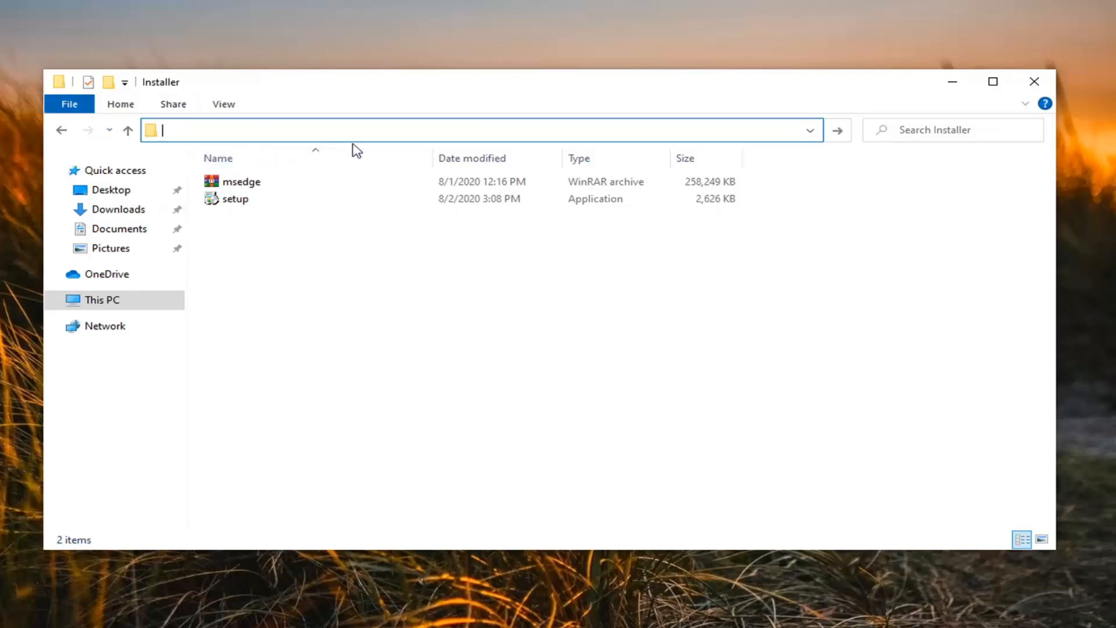
# - Launch cmd from the Installer folder and run setup.exe --uninstall --system-level --verbose-logging --force-uninstall, approving UAC
pyautogui.write('cmd')
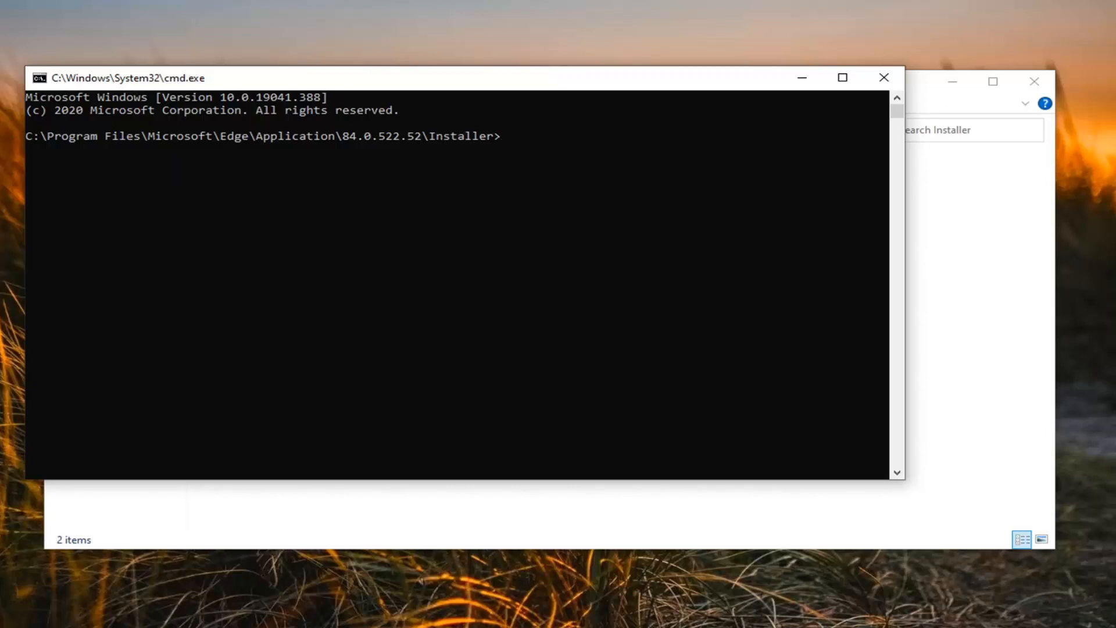
pyautogui.moveTo(607, 148)
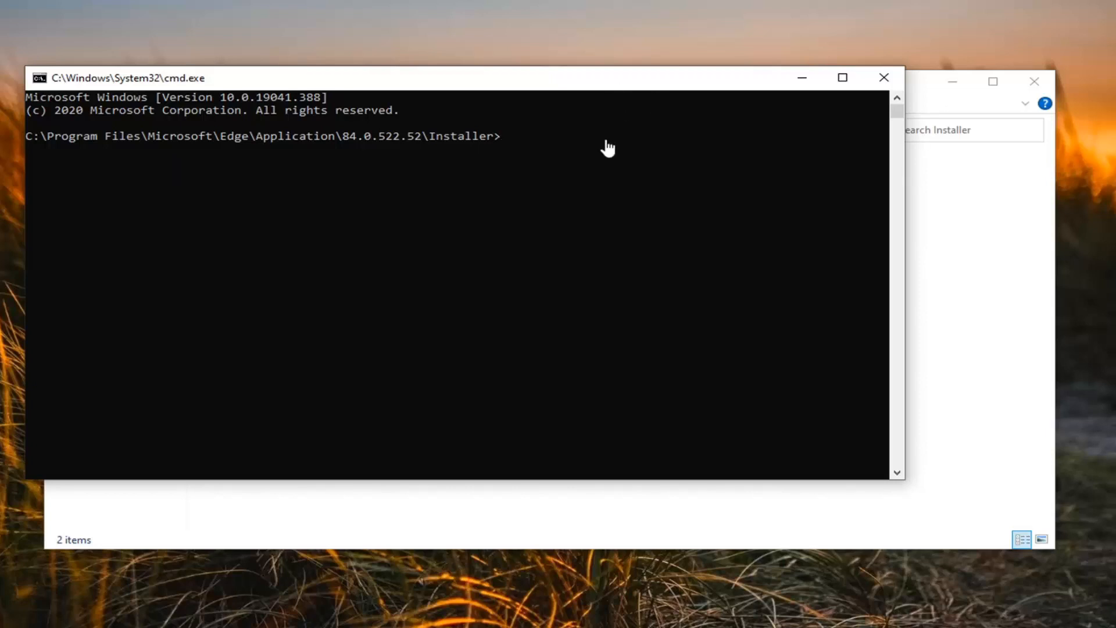
pyautogui.moveTo(532, 85)
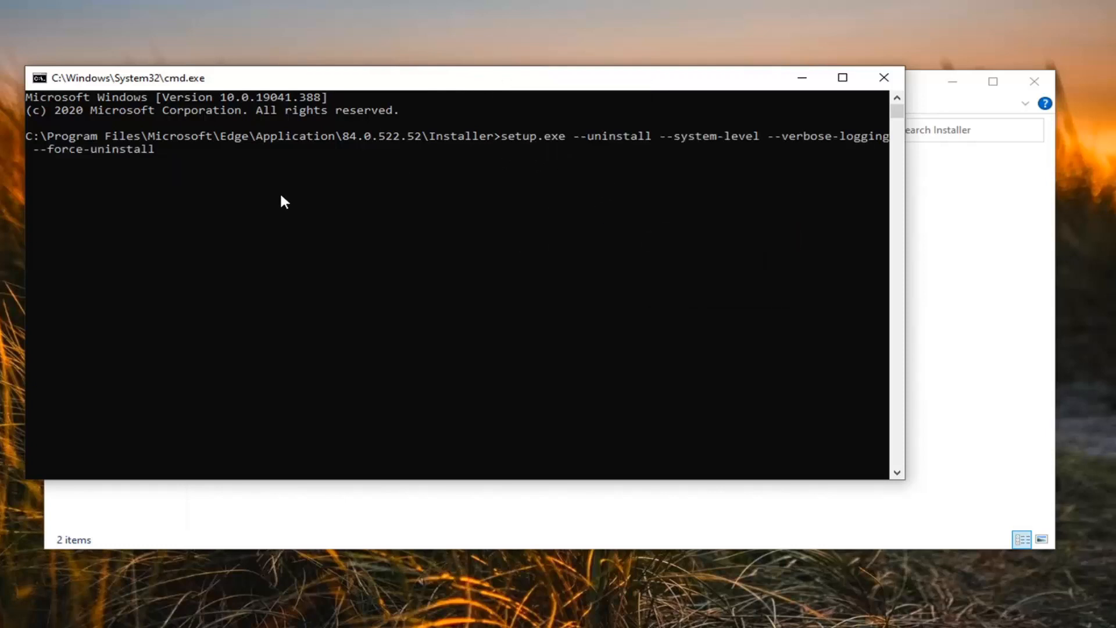
pyautogui.press('Return')
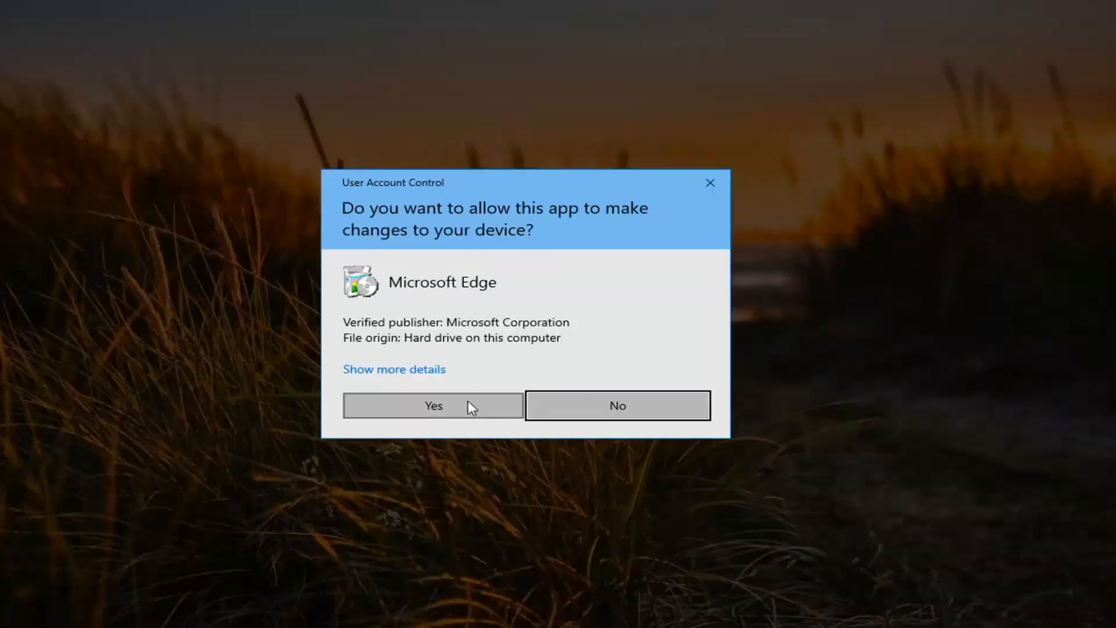
pyautogui.click(433, 405)
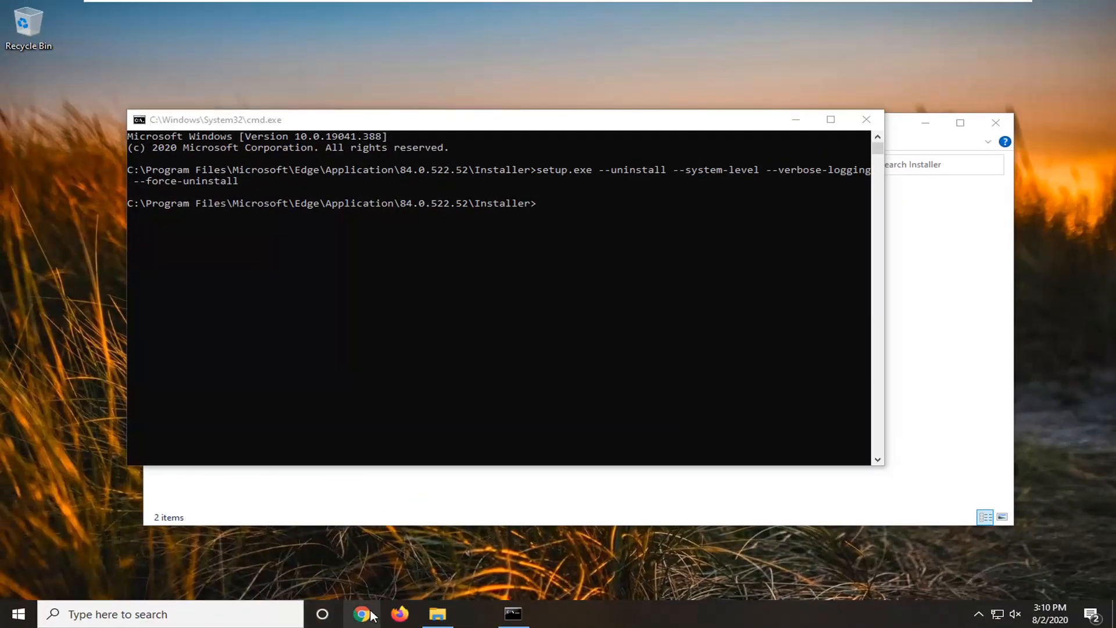
pyautogui.click(17, 614)
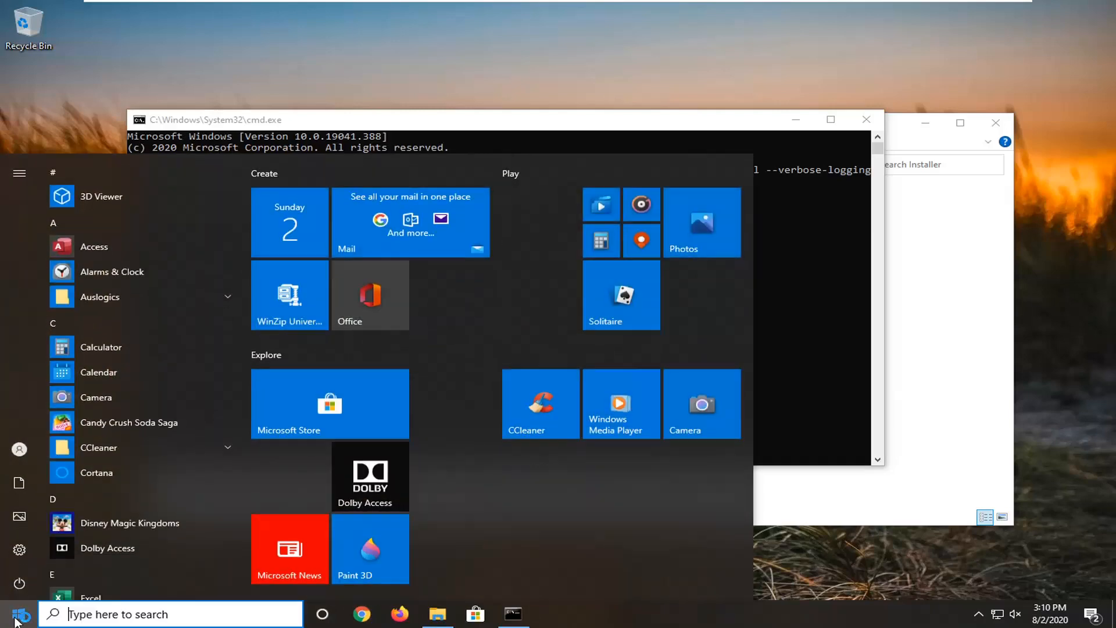
pyautogui.write('edg')
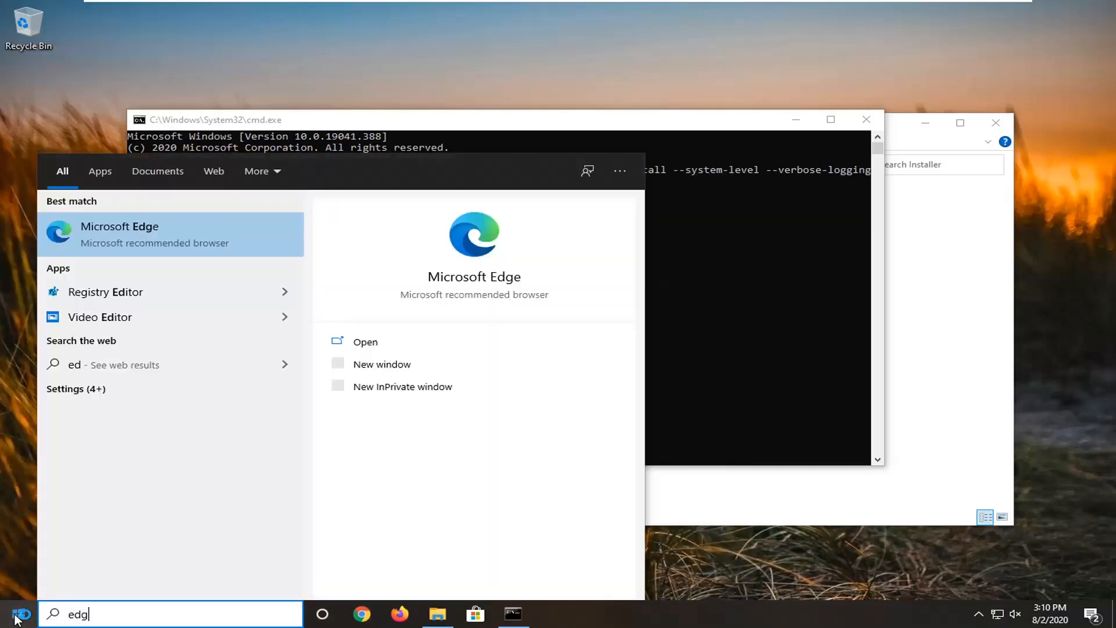
pyautogui.write('e')
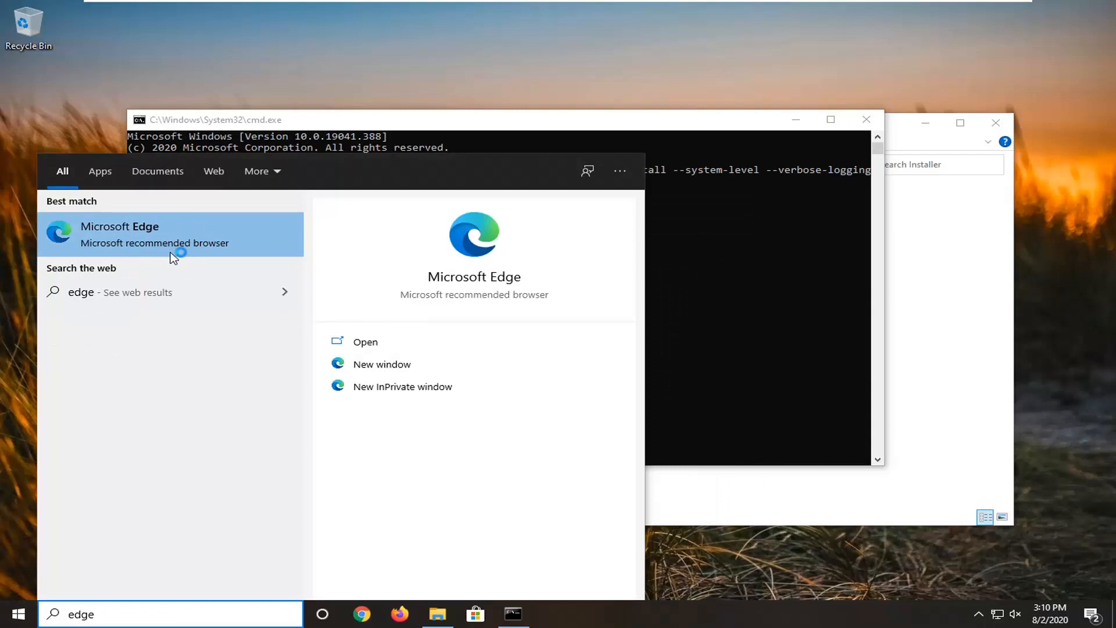
pyautogui.moveTo(536, 129)
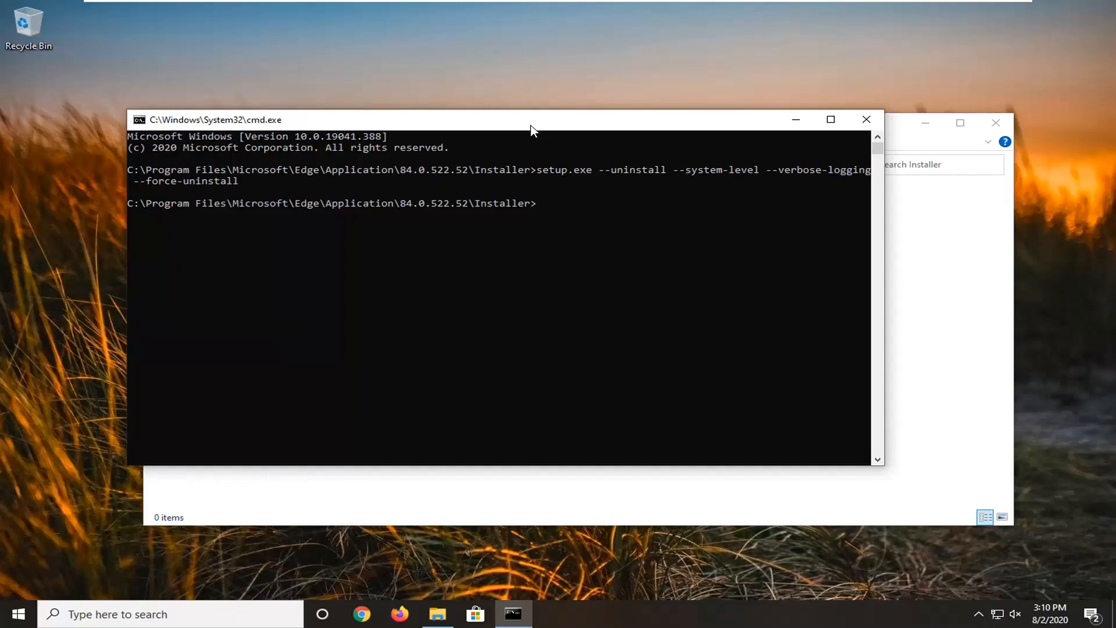
pyautogui.moveTo(424, 611)
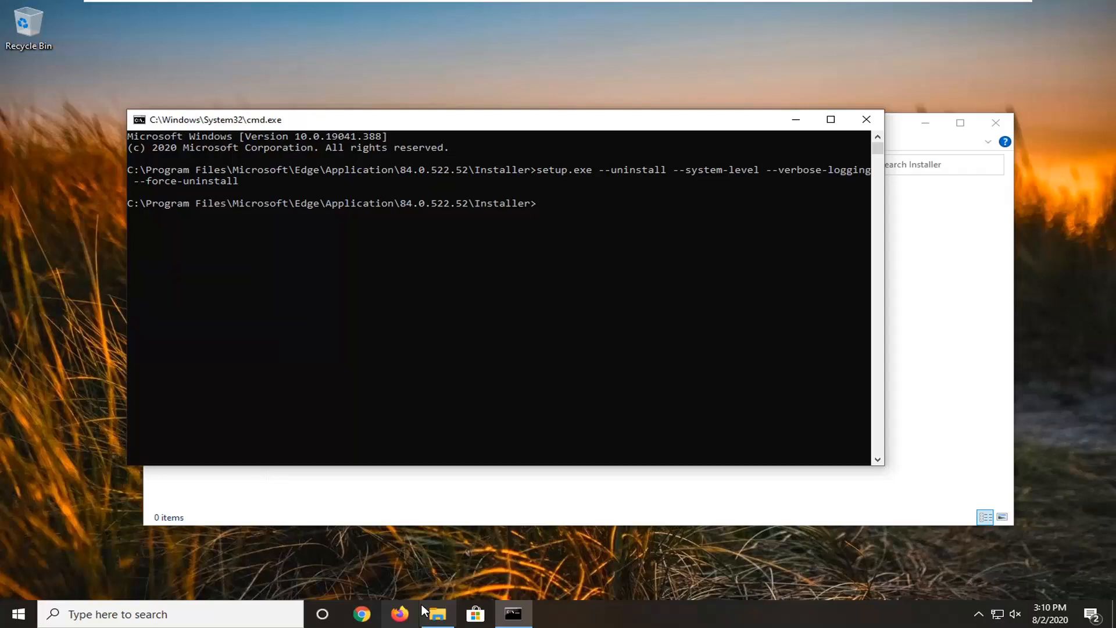
pyautogui.moveTo(382, 349)
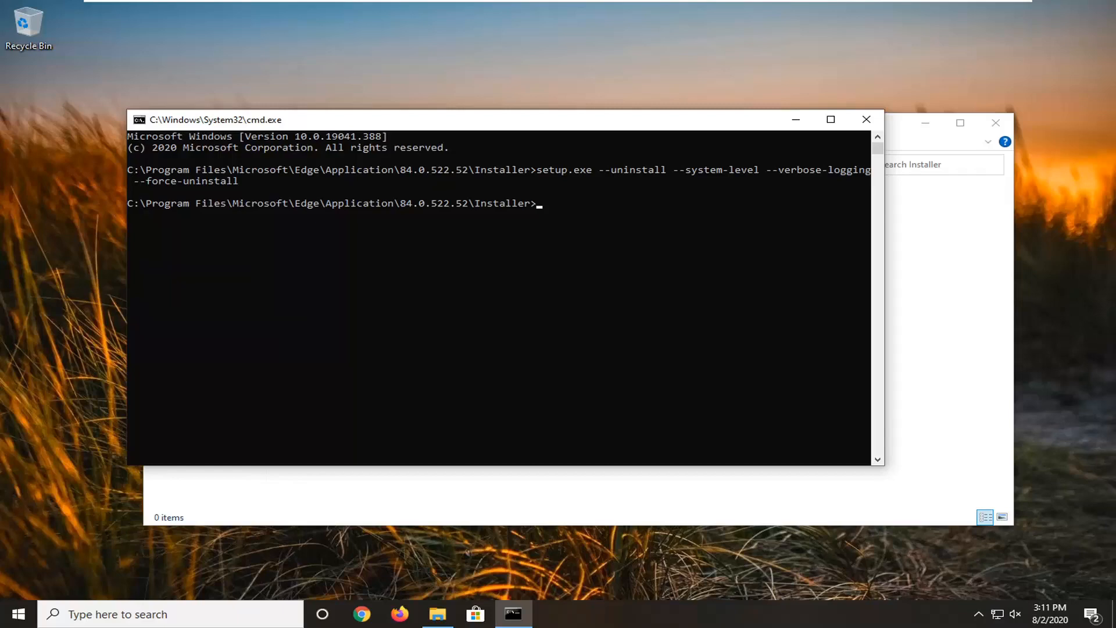
pyautogui.moveTo(866, 126)
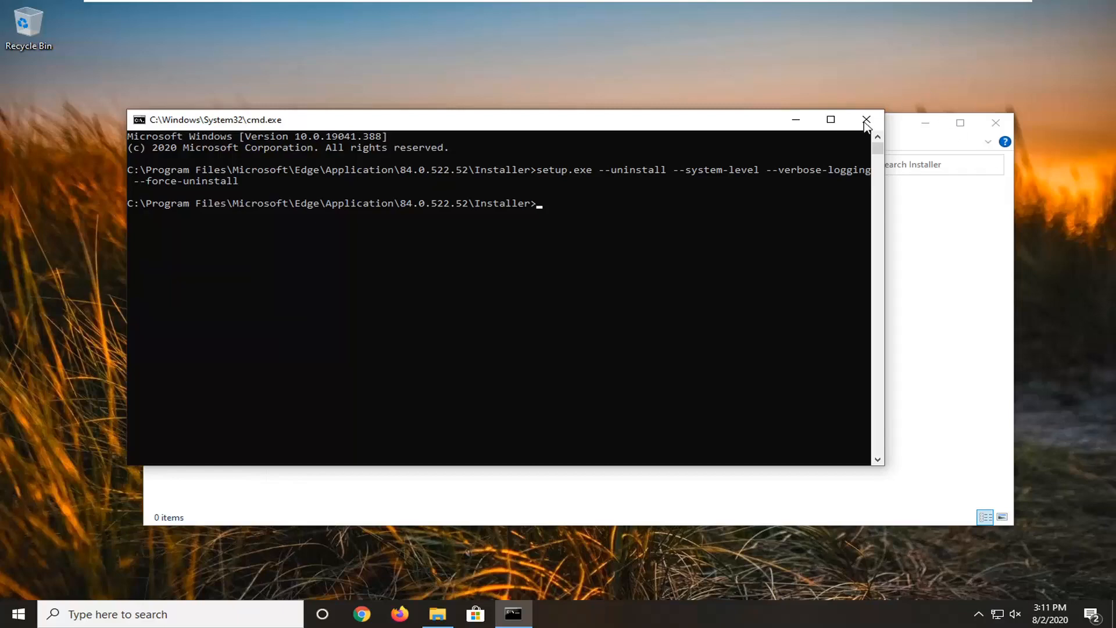
# - Close the Command Prompt window to return to the desktop
pyautogui.click(866, 119)
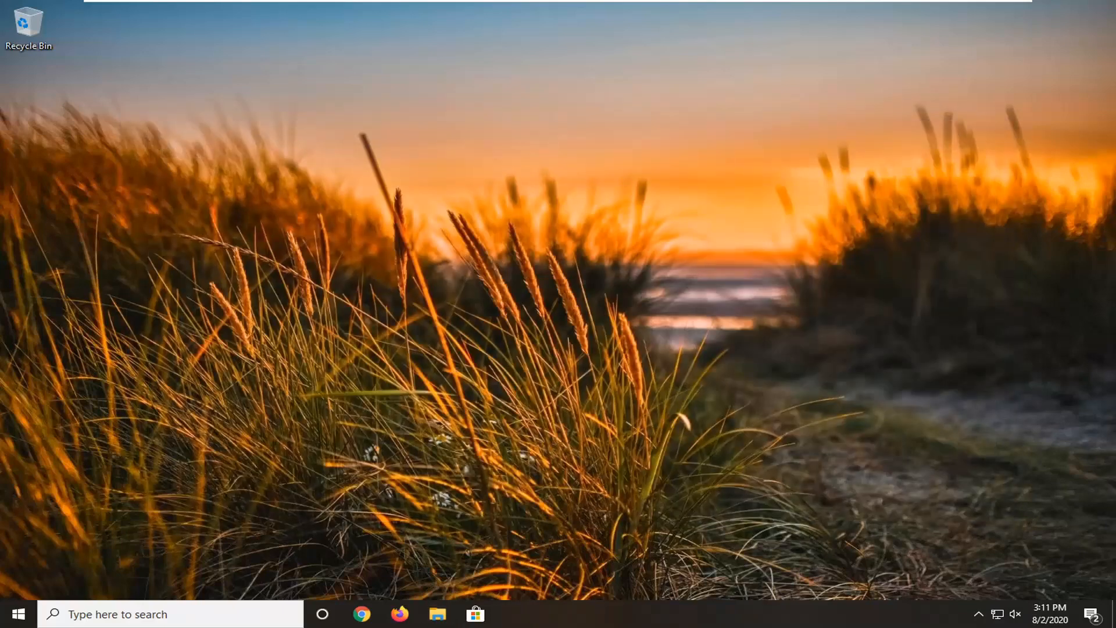